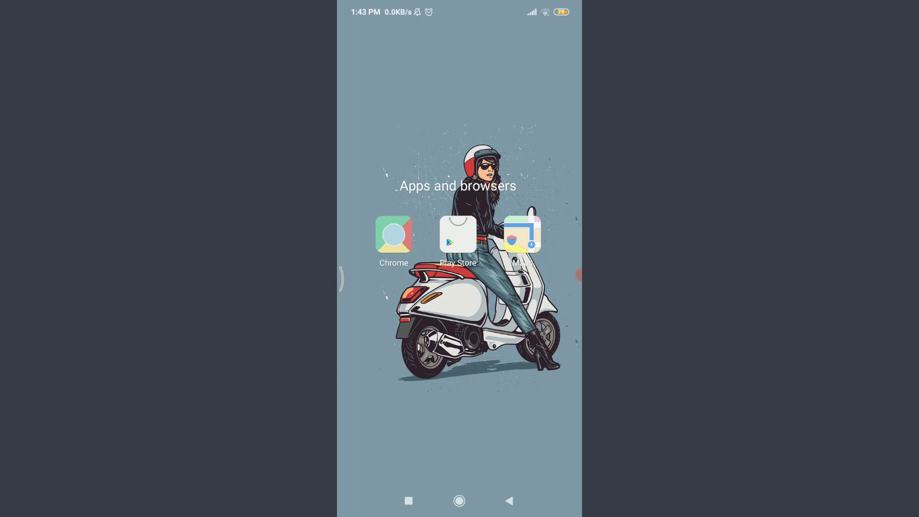
# Launch Chrome from the home screen to load Coursera's signed-in welcome page
pyautogui.click(394, 235)
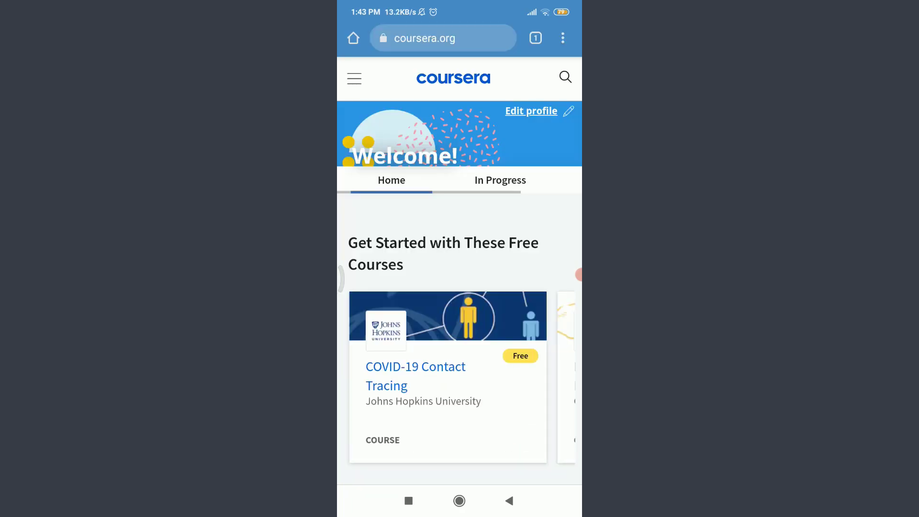
# Go to Settings under Your Account from the profile menu
pyautogui.click(354, 78)
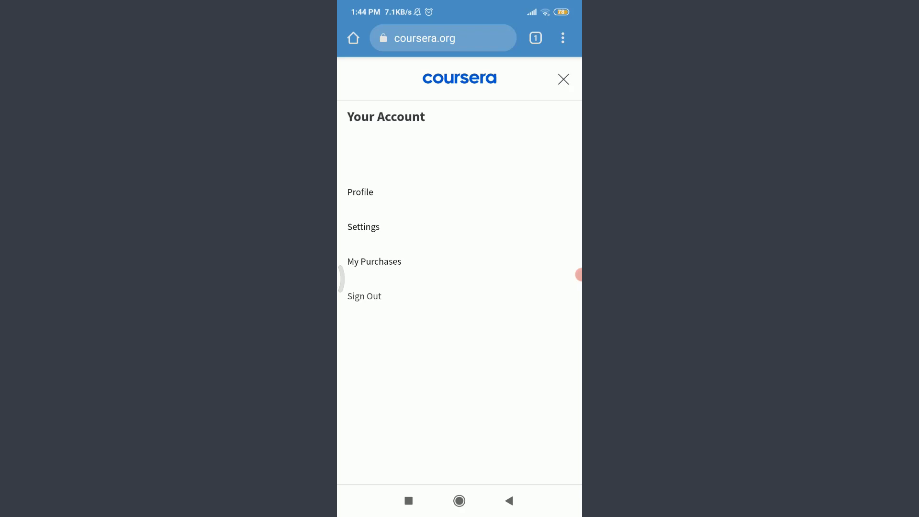
pyautogui.click(363, 227)
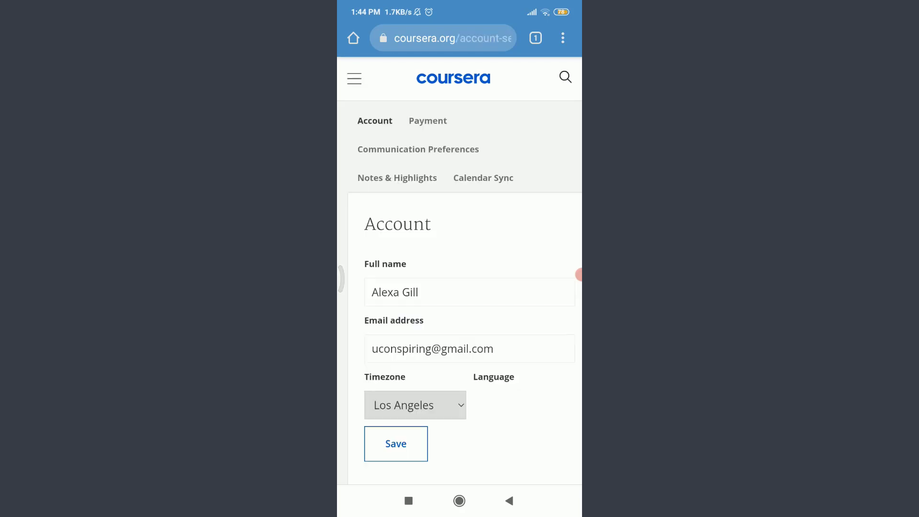
# Scroll to the Password section and select the Current password field
pyautogui.click(492, 376)
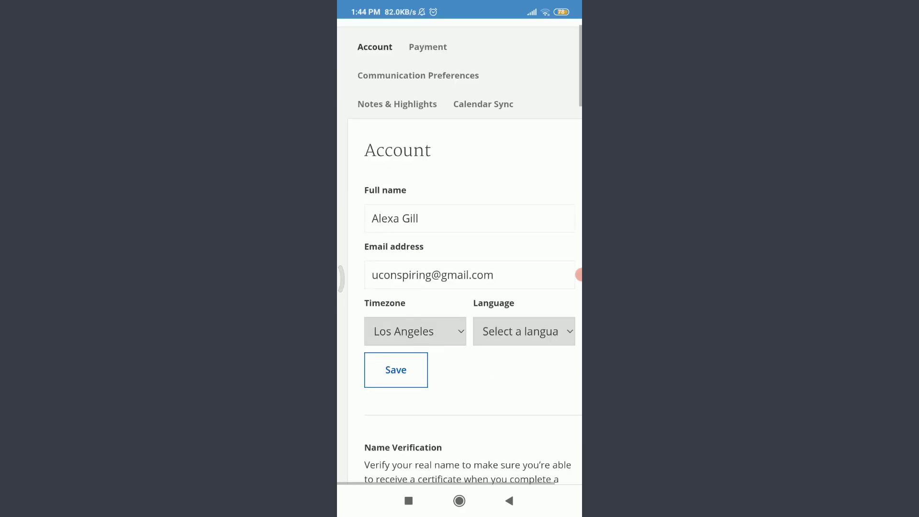
pyautogui.scroll(-3)
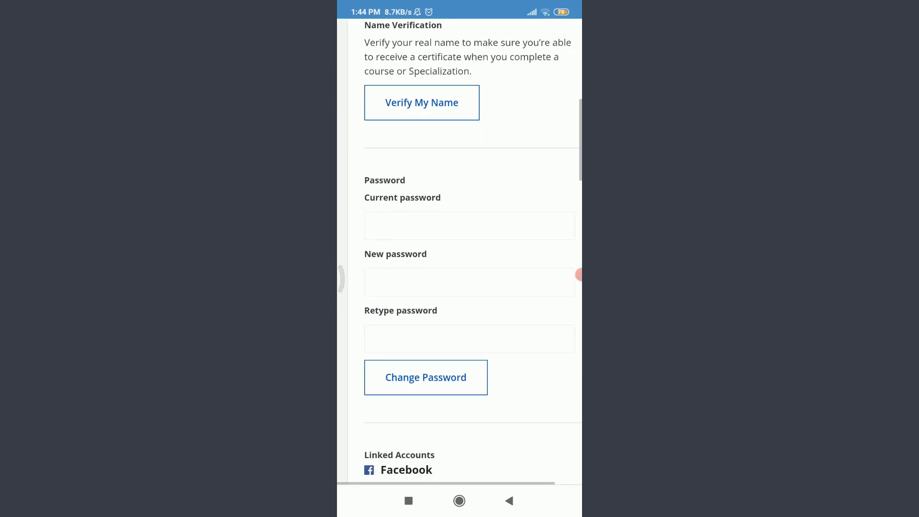
pyautogui.scroll(3)
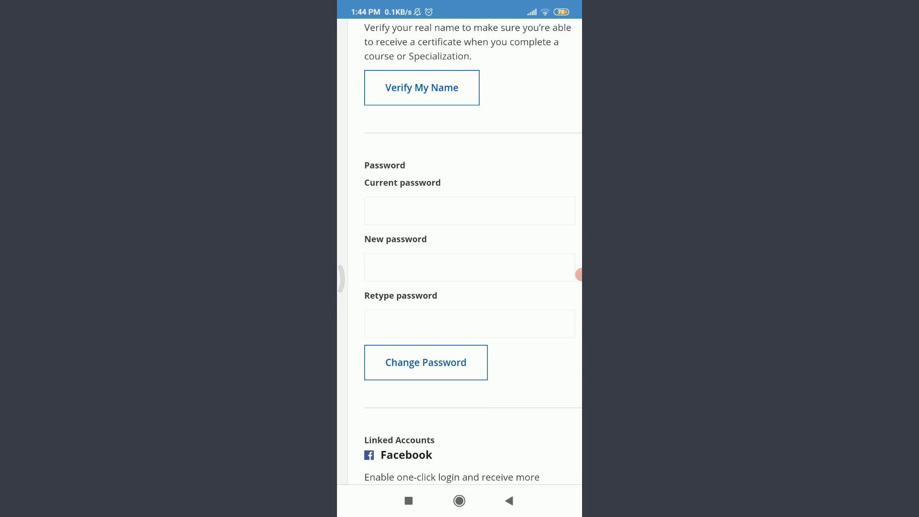
pyautogui.click(469, 211)
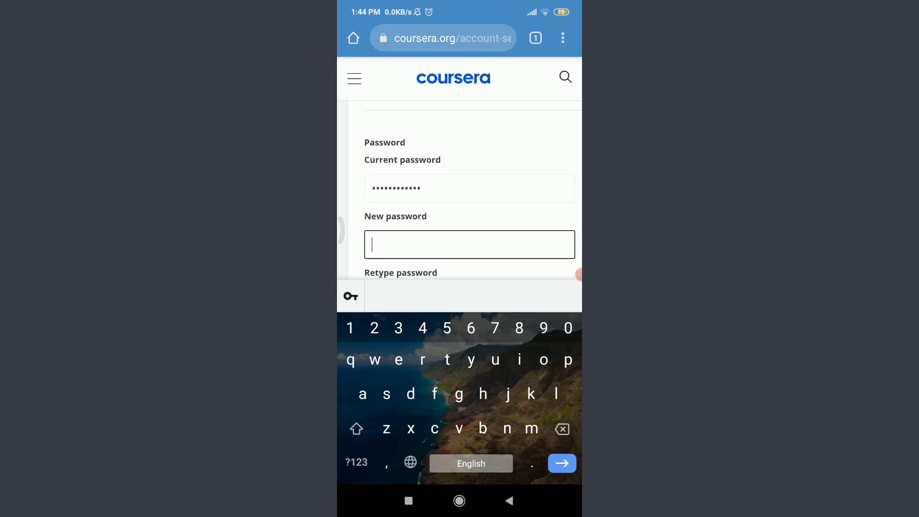
# Fill in the current and new password fields and submit with Change Password
pyautogui.write('password')
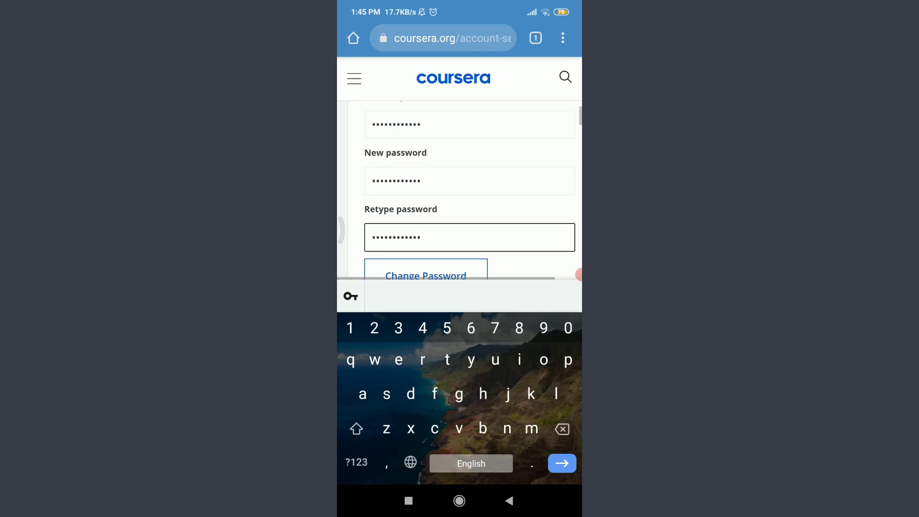
pyautogui.scroll(3)
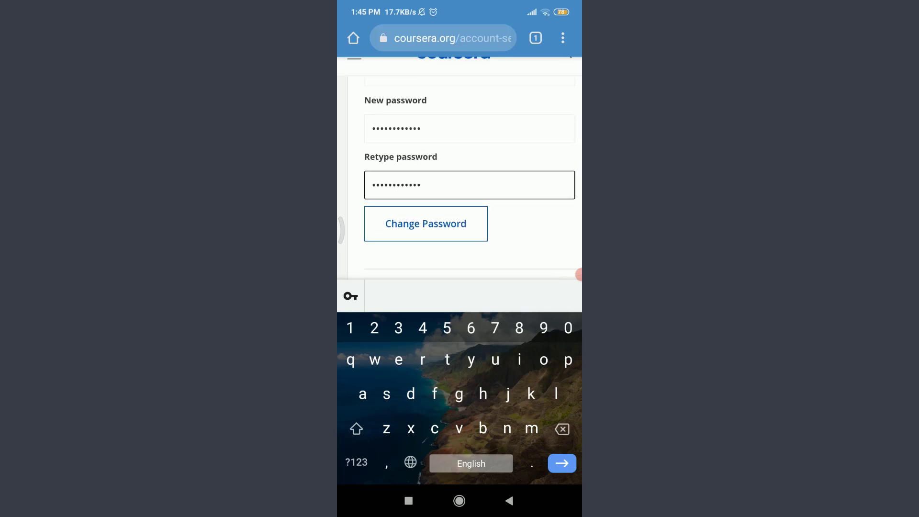
pyautogui.click(425, 223)
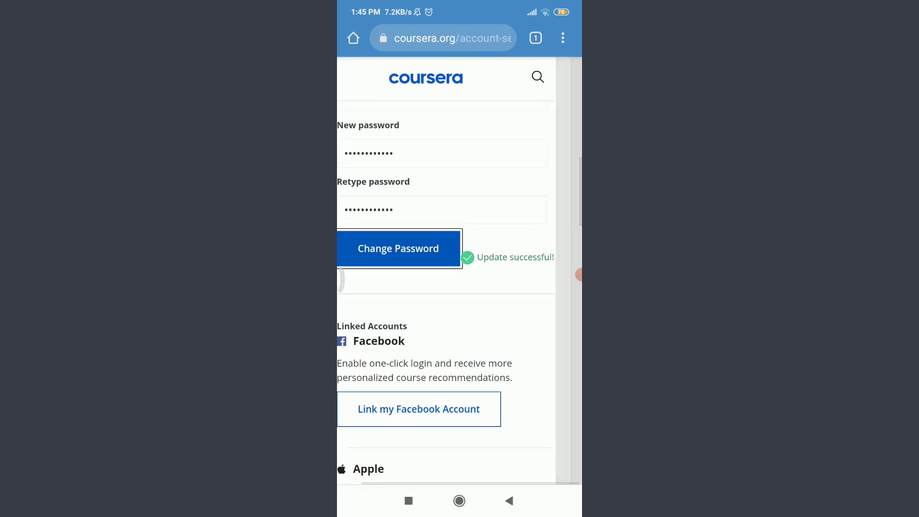